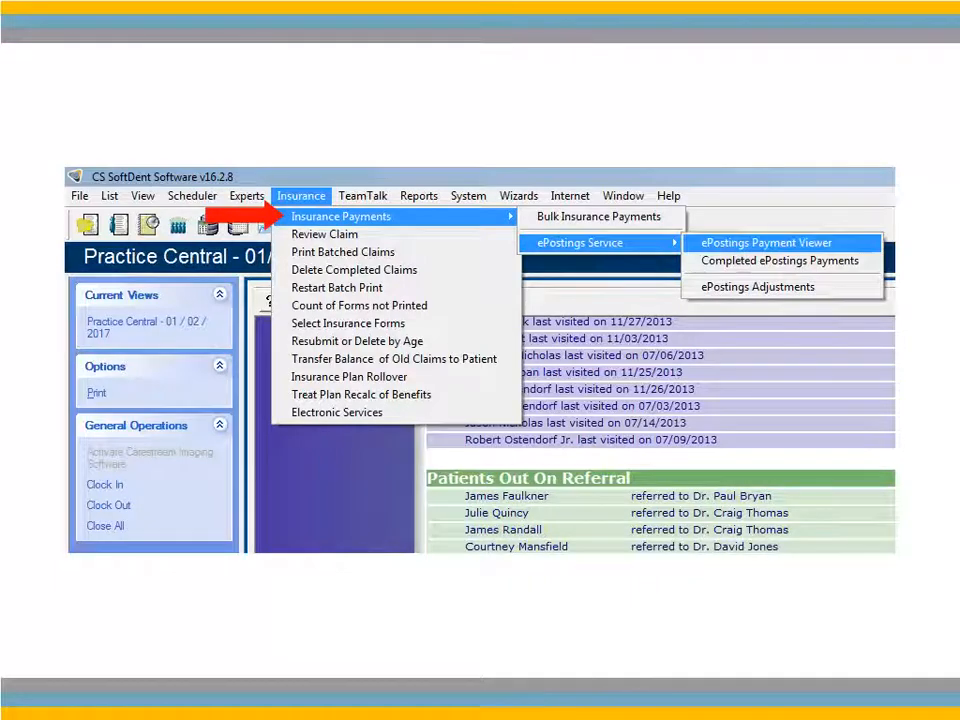
mouse_move(764, 242)
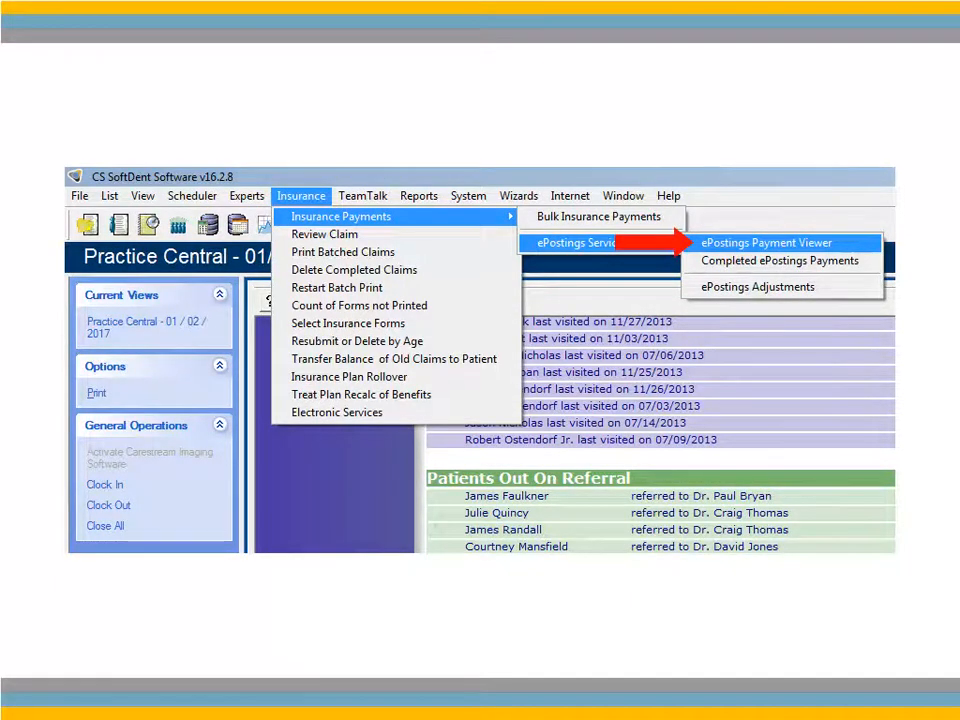
Show the ePostings Payment Viewer listing BlueCross and United Concordia payments
left_click(766, 242)
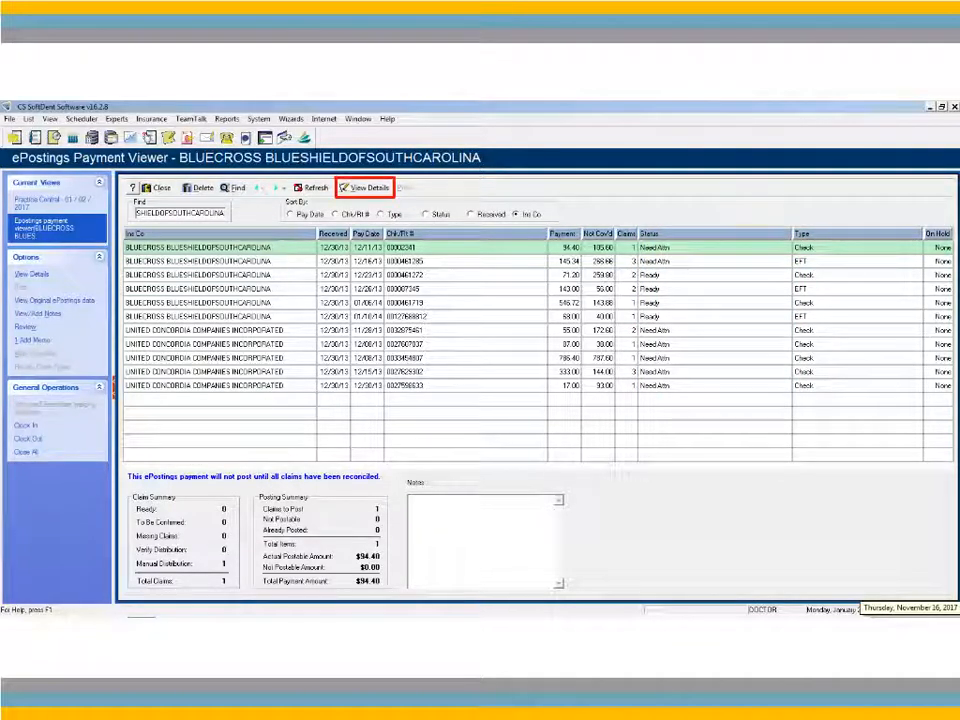
View the payment detail for the BlueCross BlueShield of South Carolina claim
left_click(368, 188)
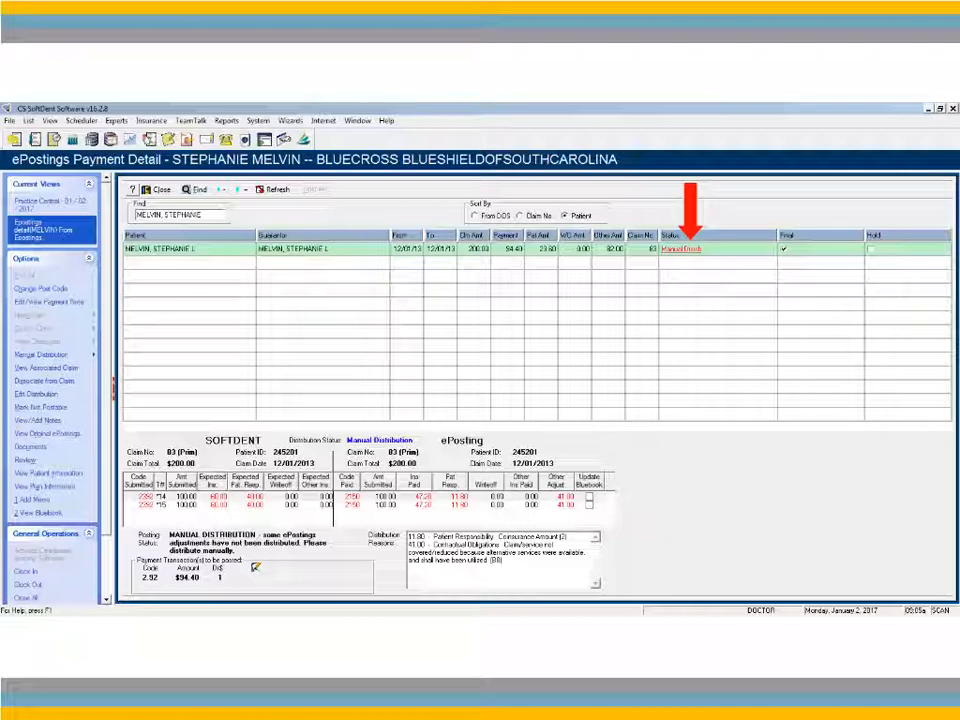
Show claim 83's SoftDent and ePostings line-item amounts side by side for distribution
left_click(680, 248)
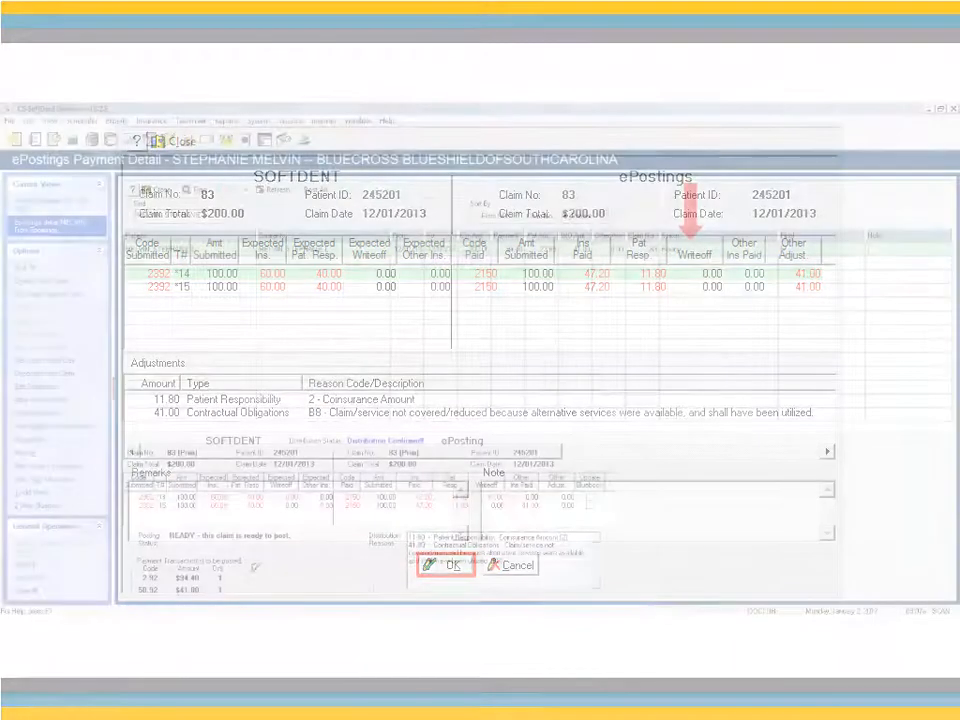
left_click(448, 564)
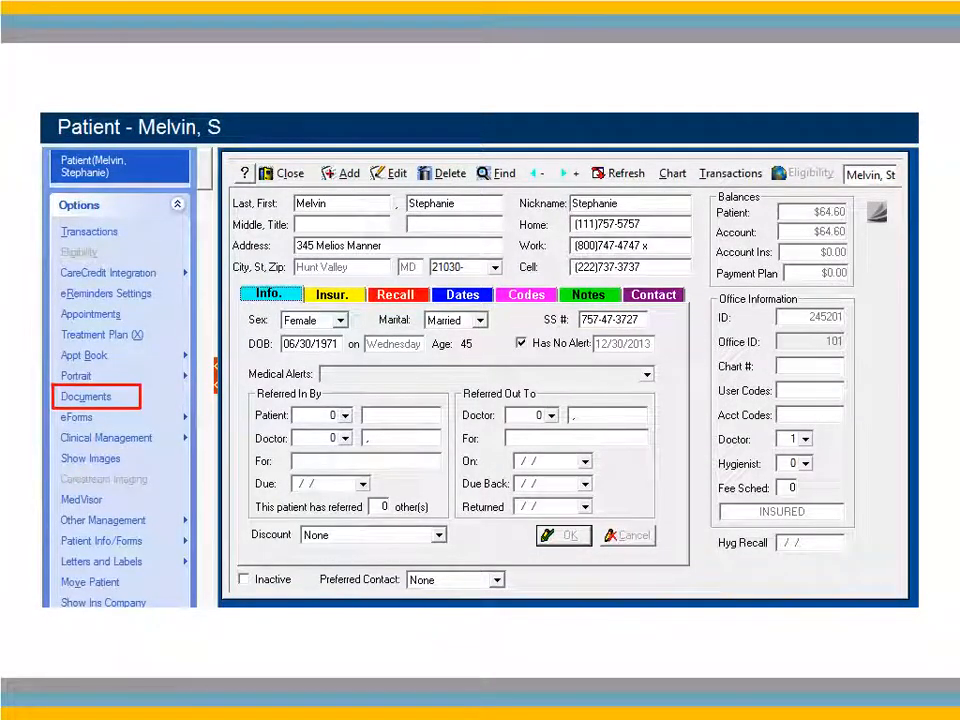
left_click(84, 396)
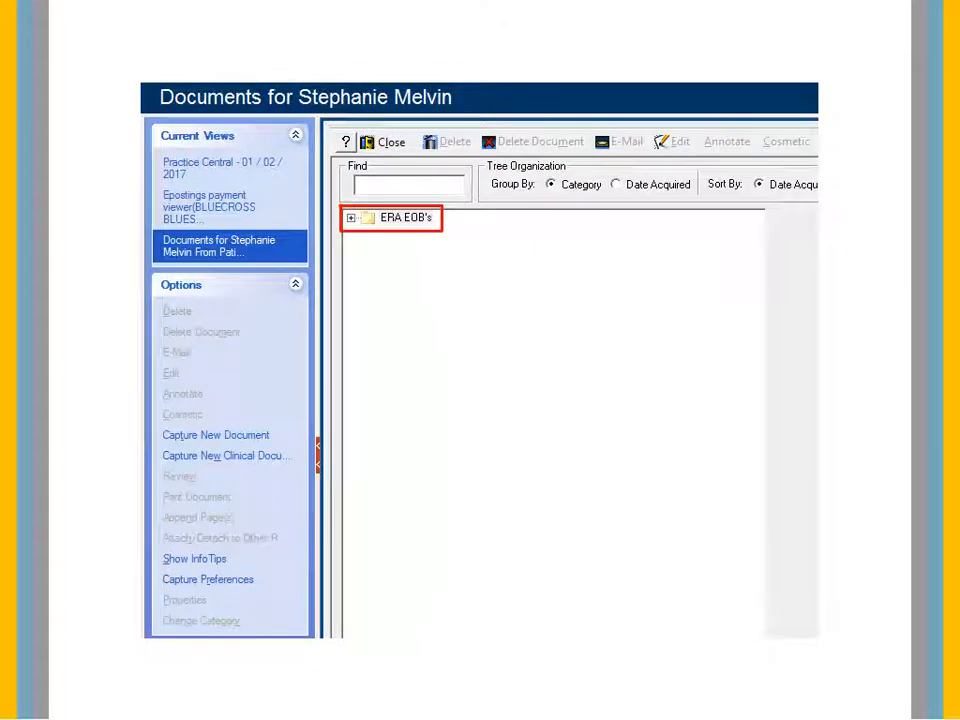
left_click(352, 216)
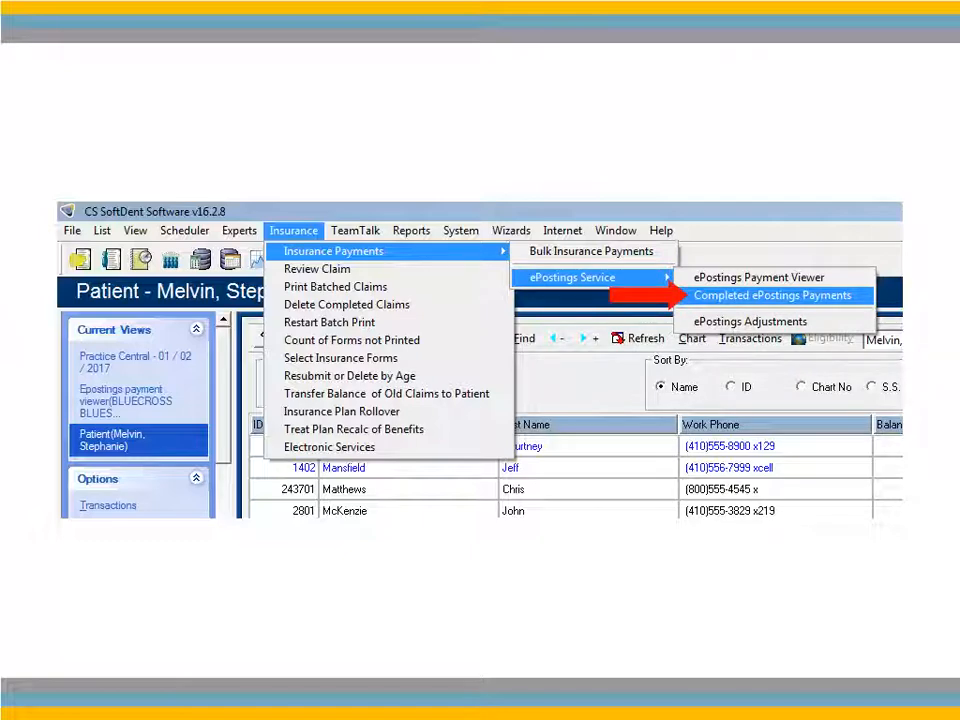
Show the Completed ePostings Payments list with the posted BlueCross payment
left_click(772, 296)
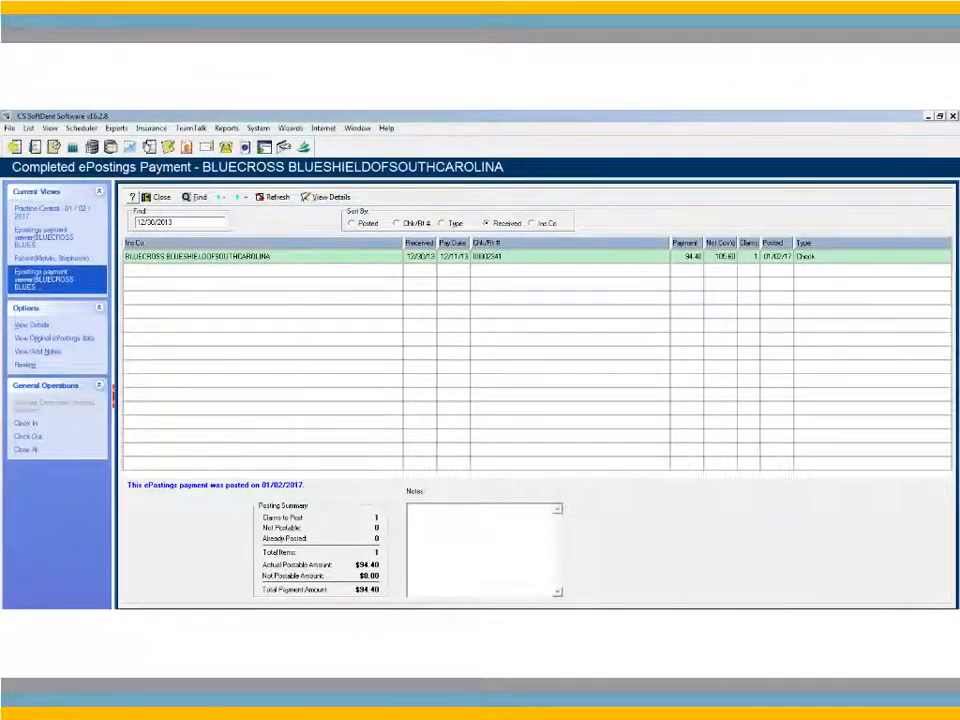